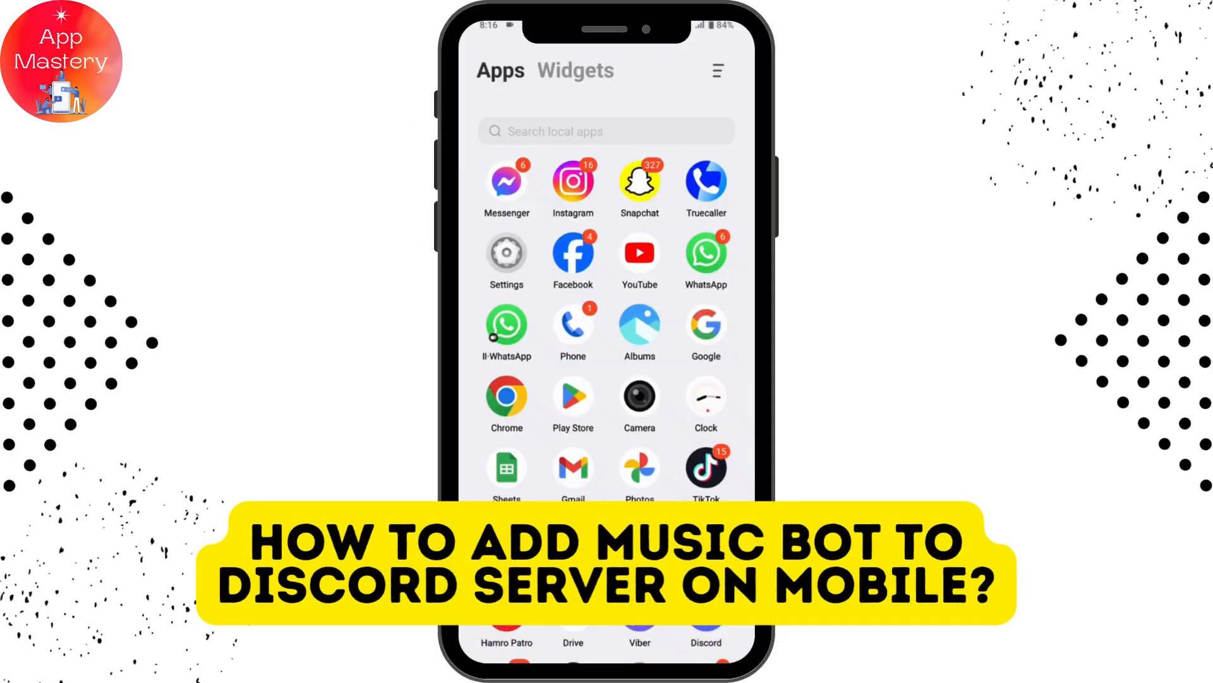
# Rerun the 'music bot discord' Google search in Chrome from the history suggestion
pyautogui.scroll(-3)
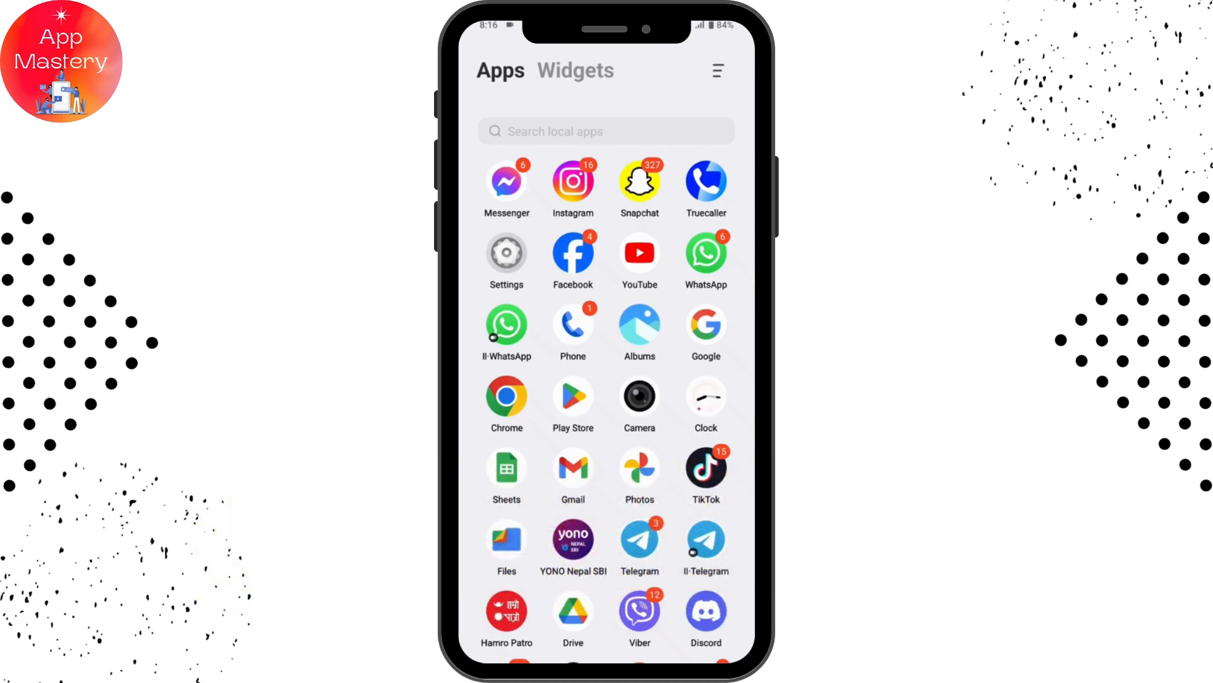
pyautogui.click(506, 396)
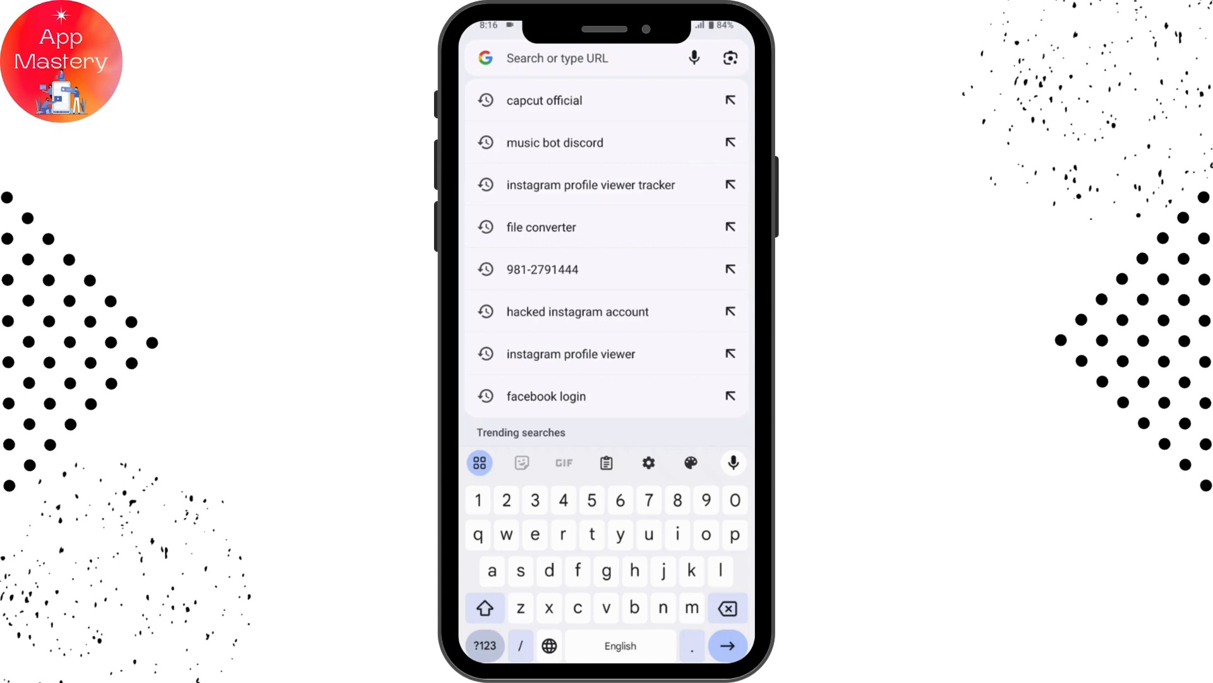
pyautogui.click(554, 141)
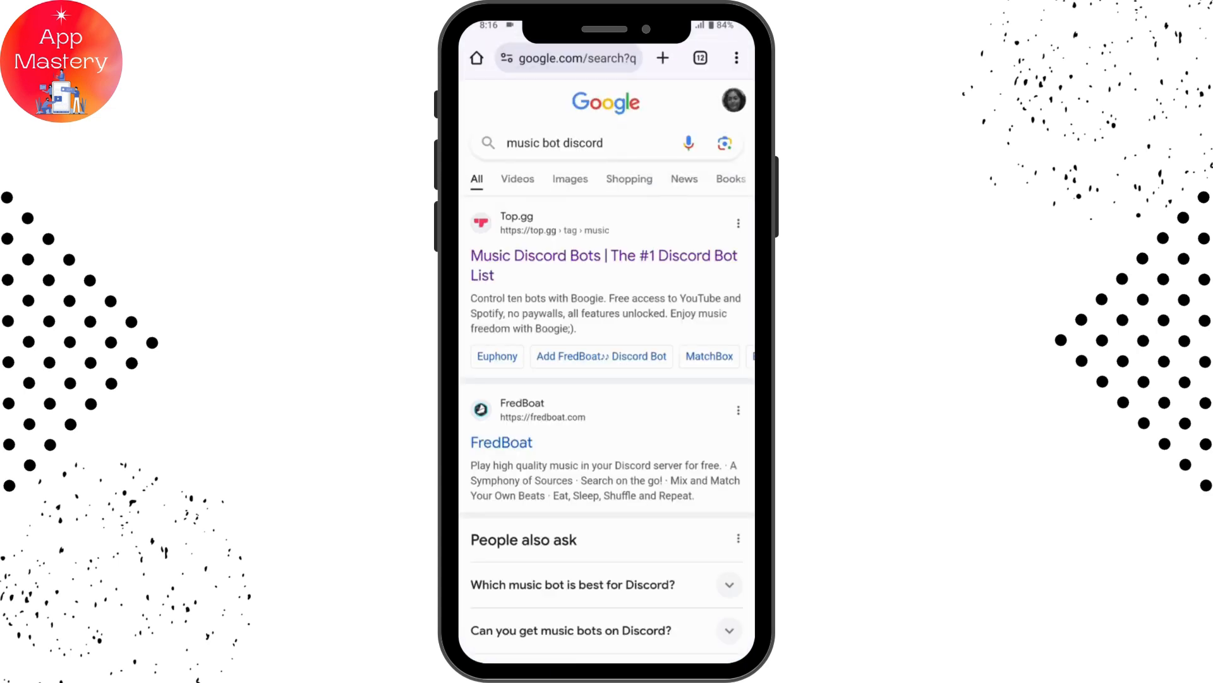
pyautogui.scroll(-3)
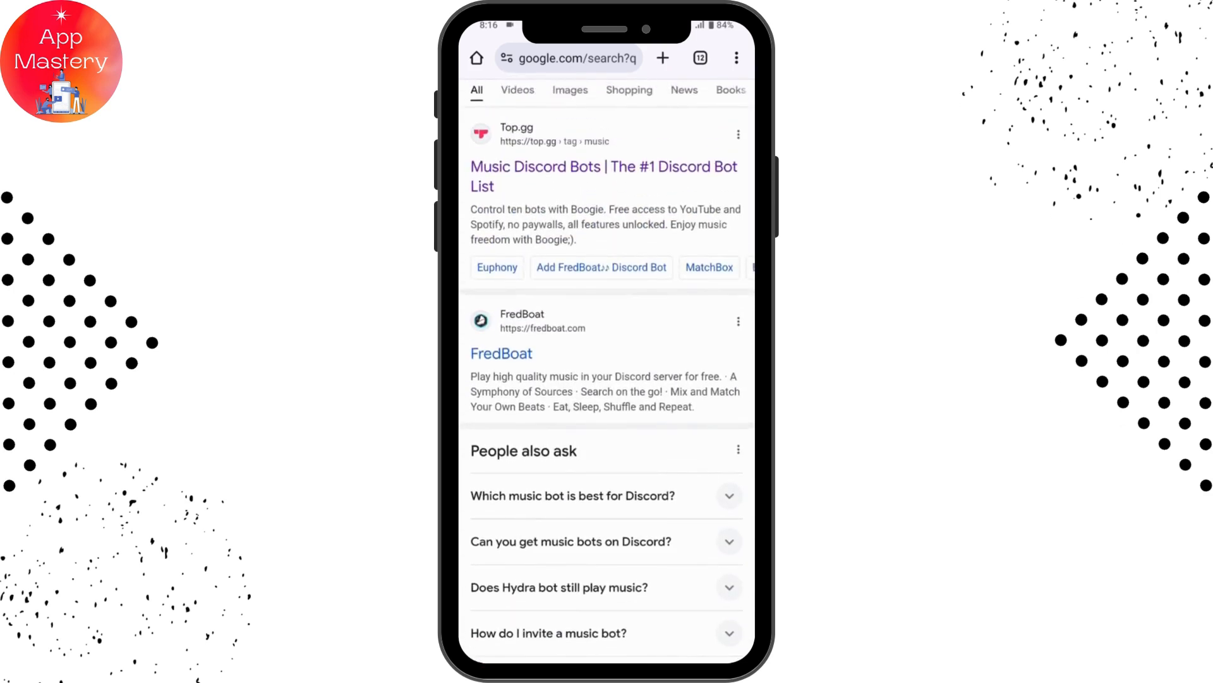
pyautogui.scroll(3)
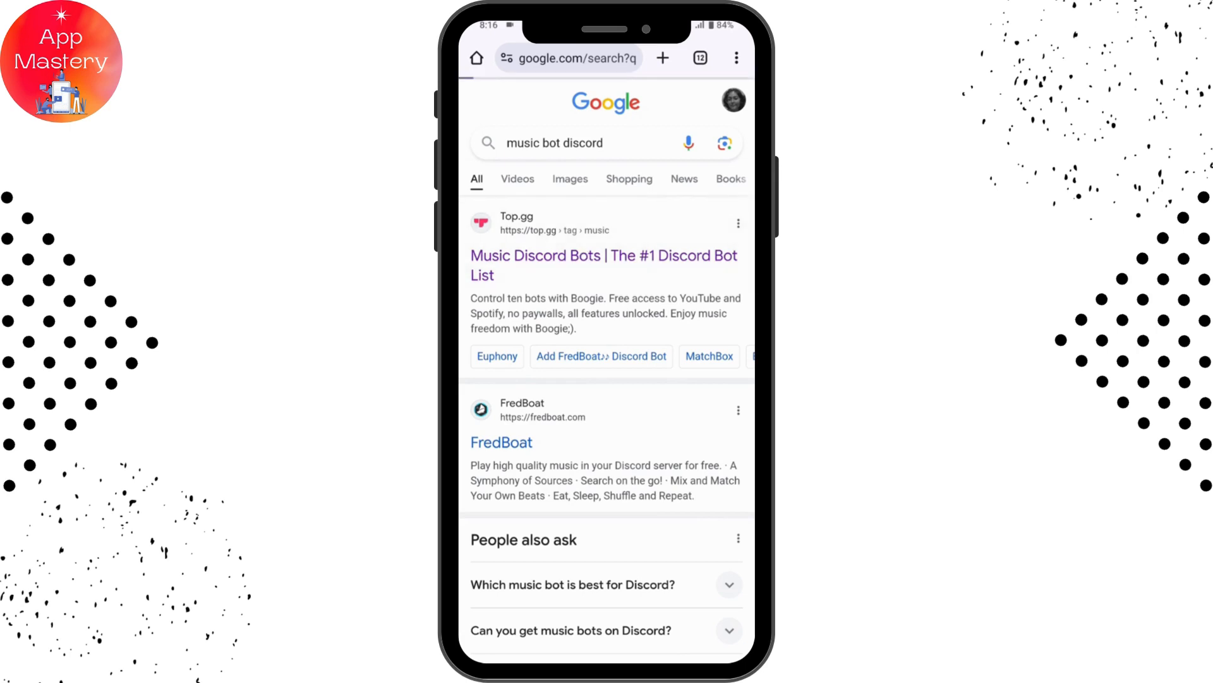
# Invite Green-bot from Top.gg's Music Discord Bots list, reaching Discord's login page
pyautogui.click(604, 255)
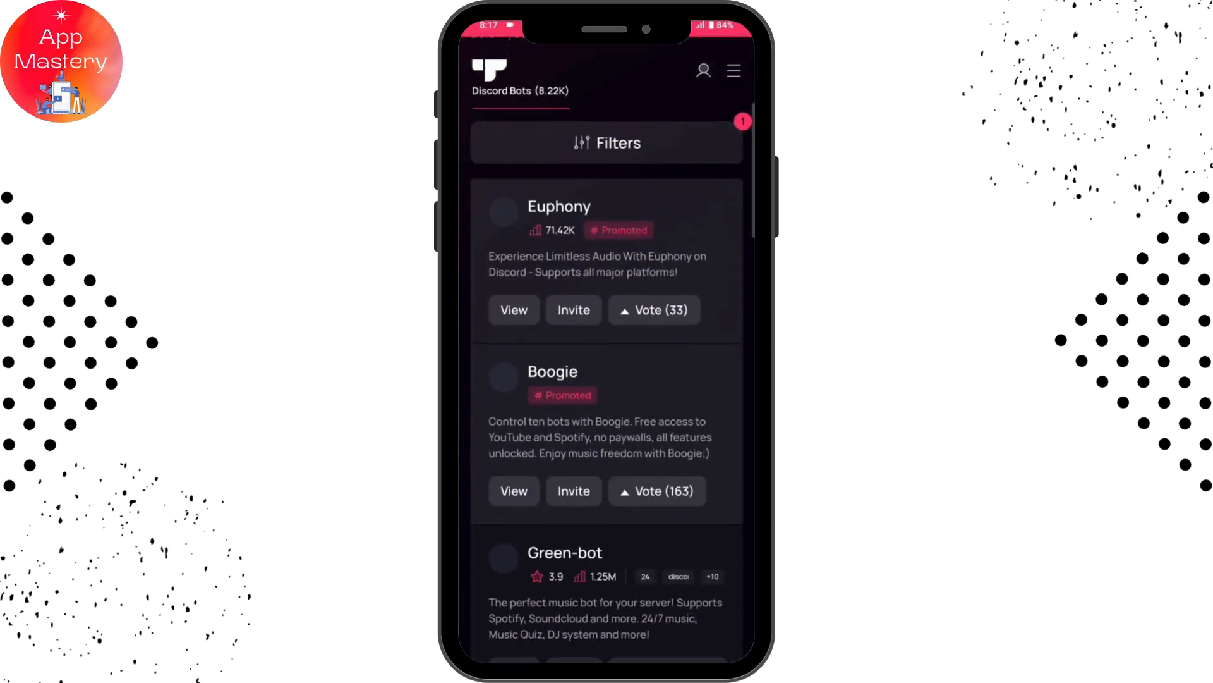
pyautogui.scroll(-3)
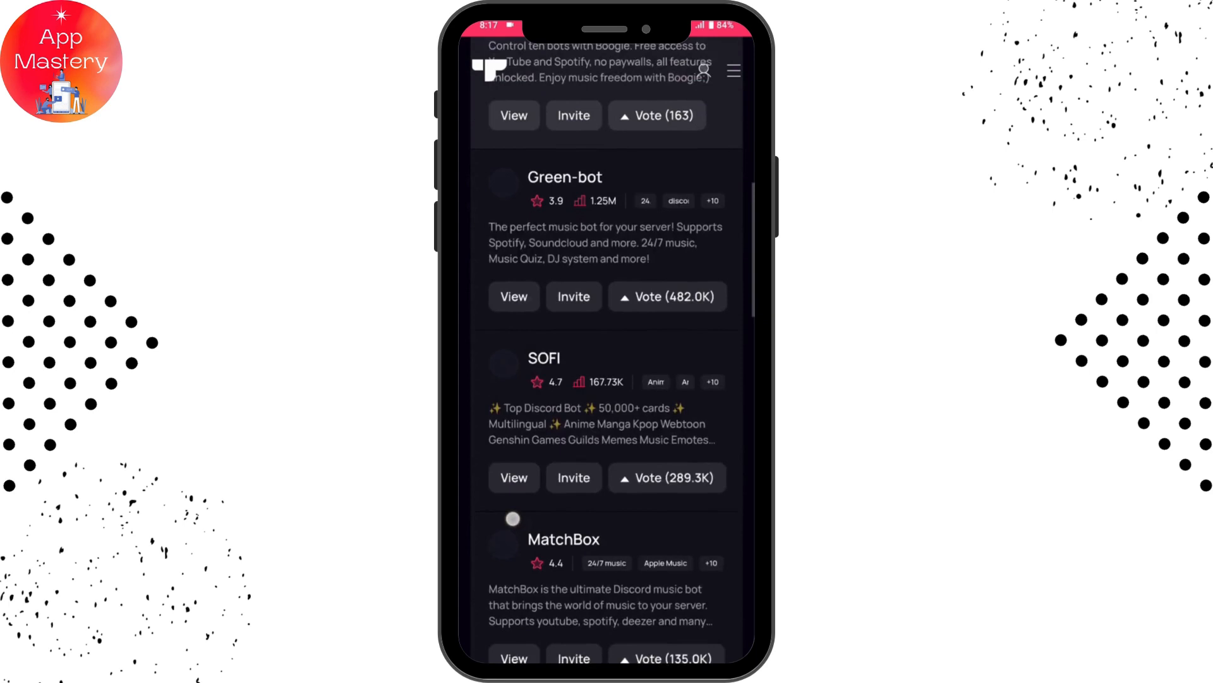
pyautogui.scroll(-3)
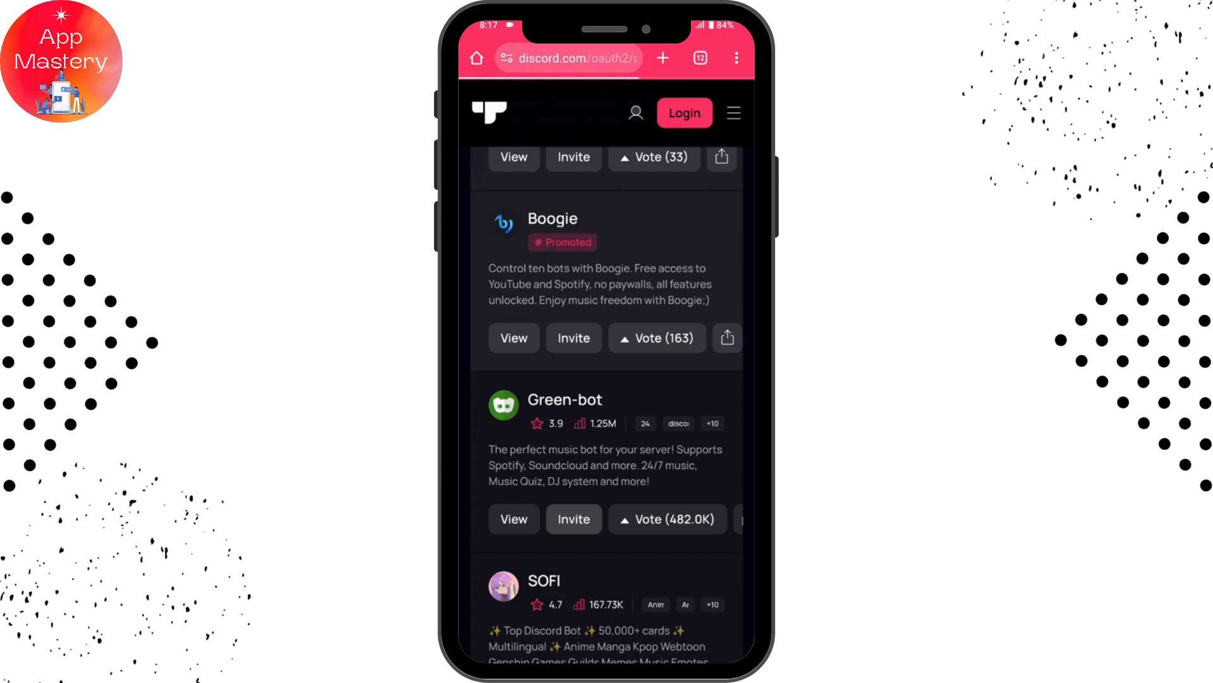
pyautogui.click(683, 113)
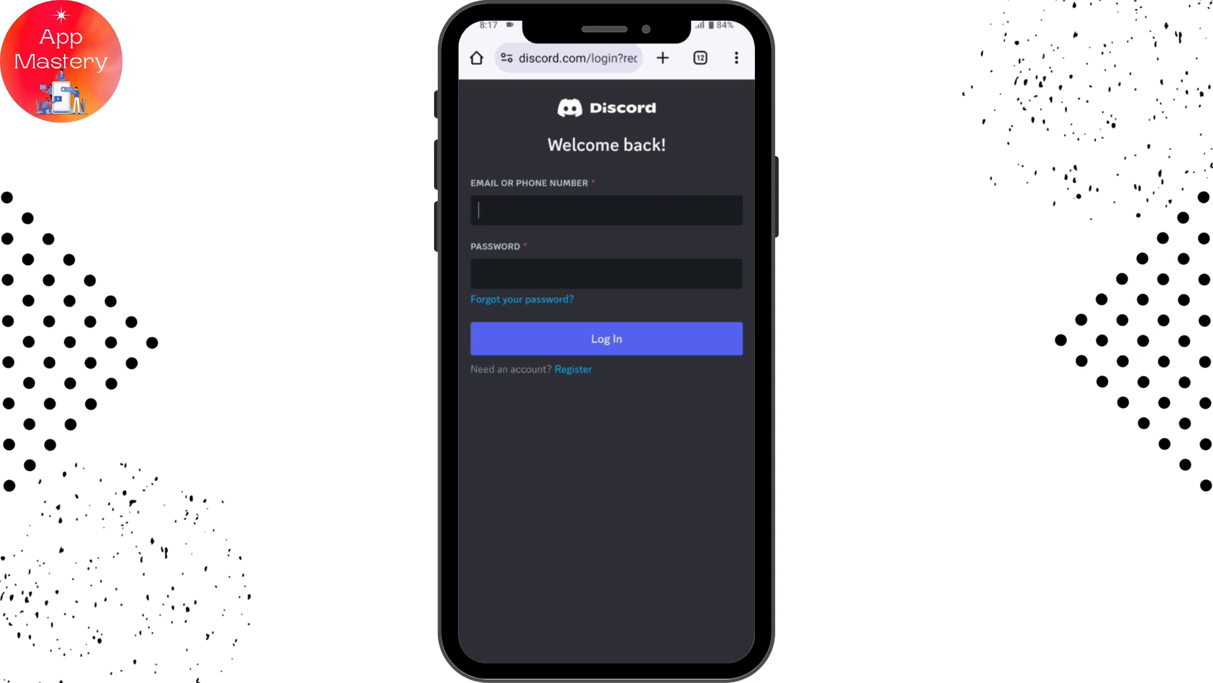
# Sign in, choose your server for Green-bot and authorise it with all listed permissions
pyautogui.click(607, 339)
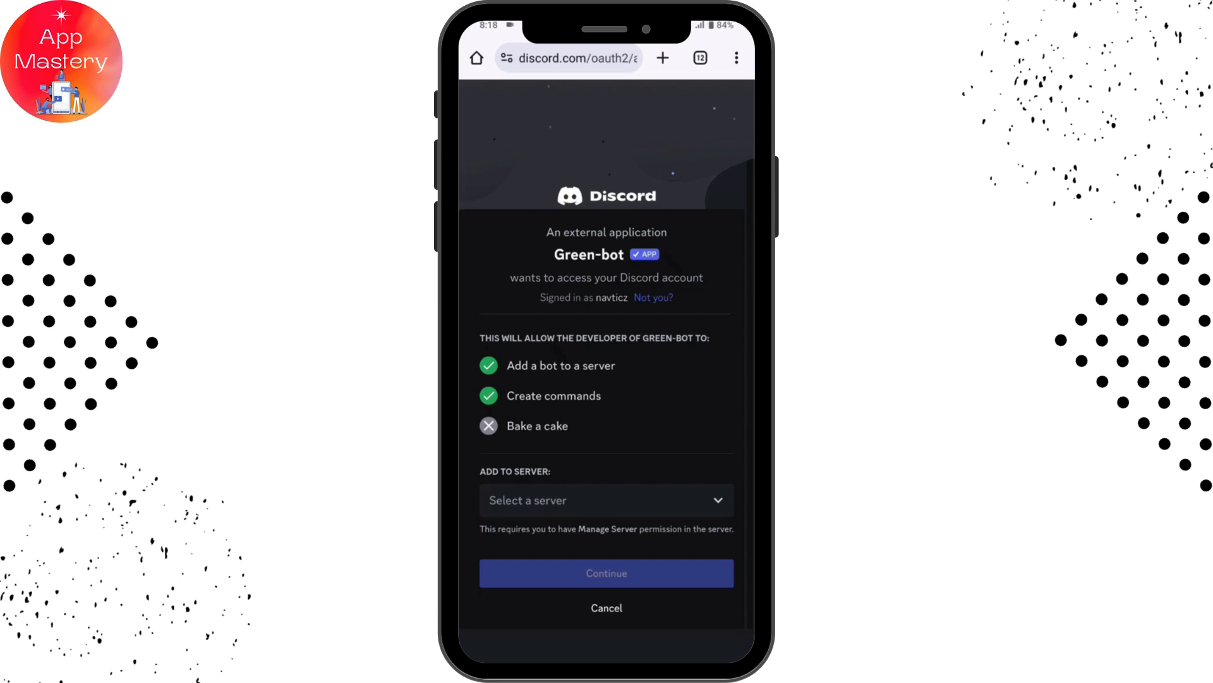
pyautogui.click(607, 501)
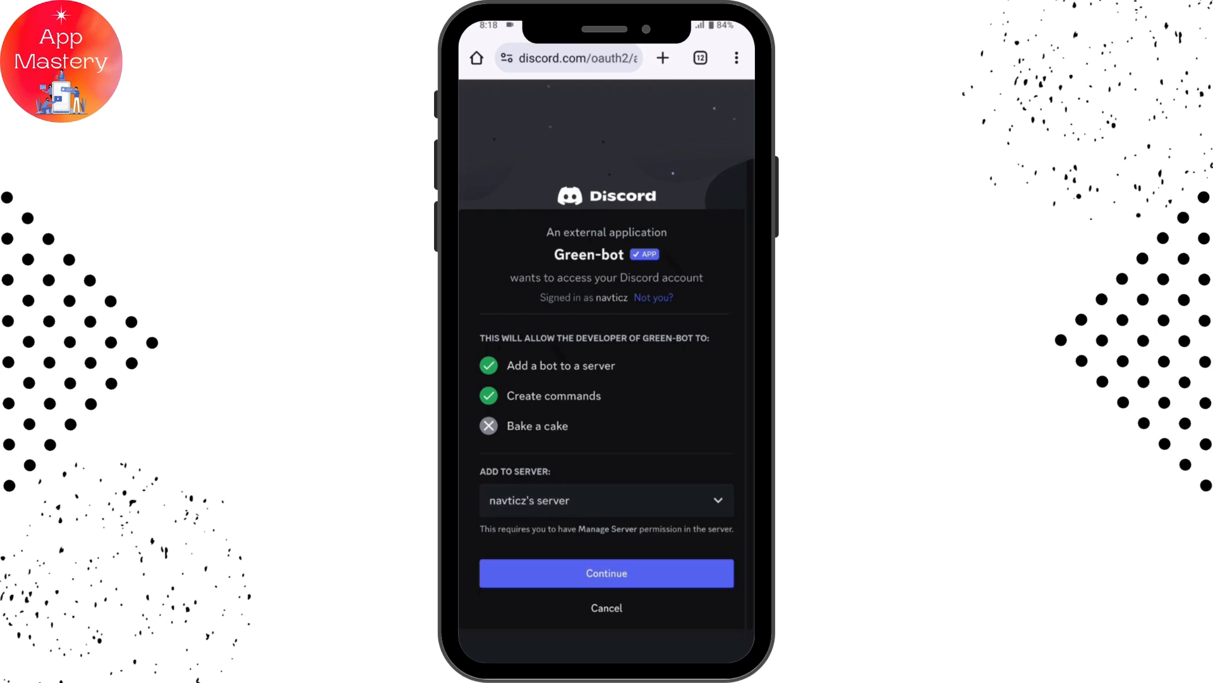
pyautogui.click(607, 574)
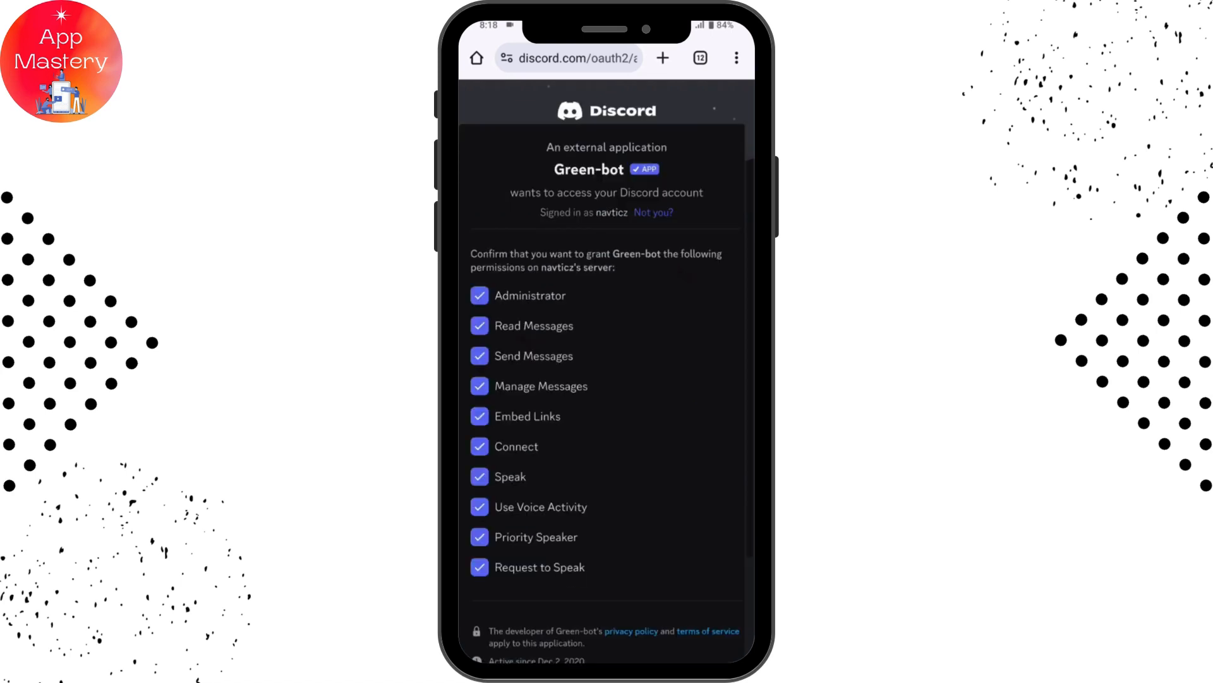
pyautogui.scroll(-3)
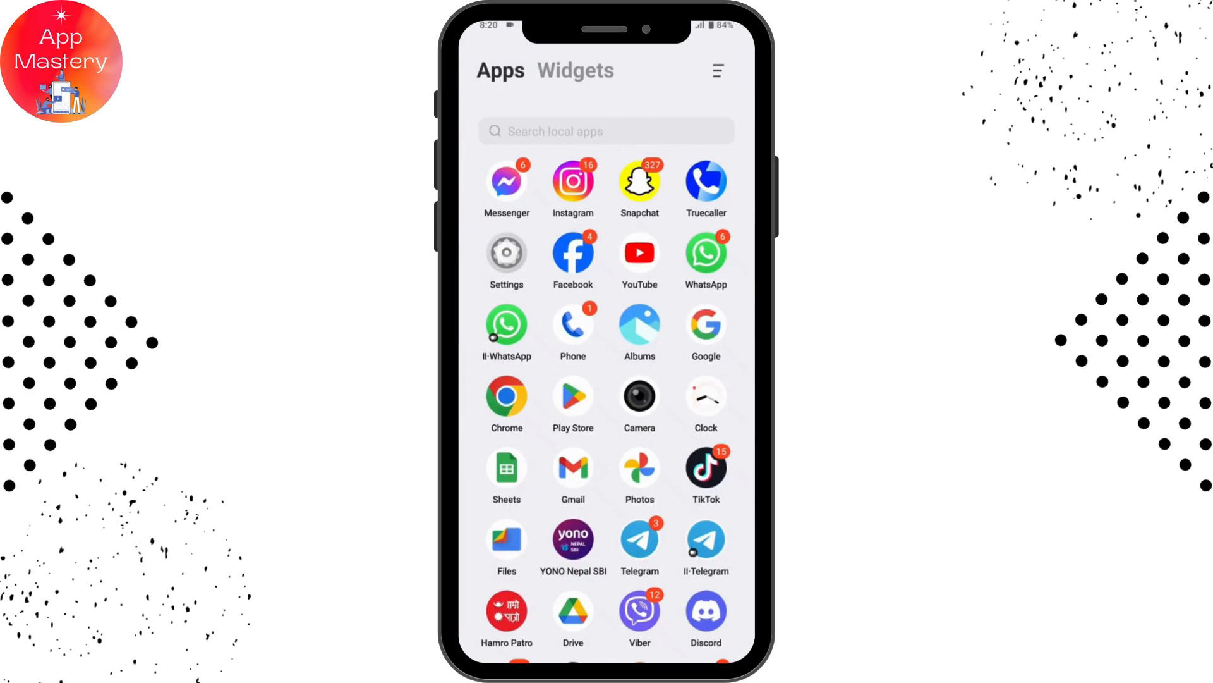
# Enter Green-bot's /play command in #general, leaving its query option awaiting a track
pyautogui.click(705, 611)
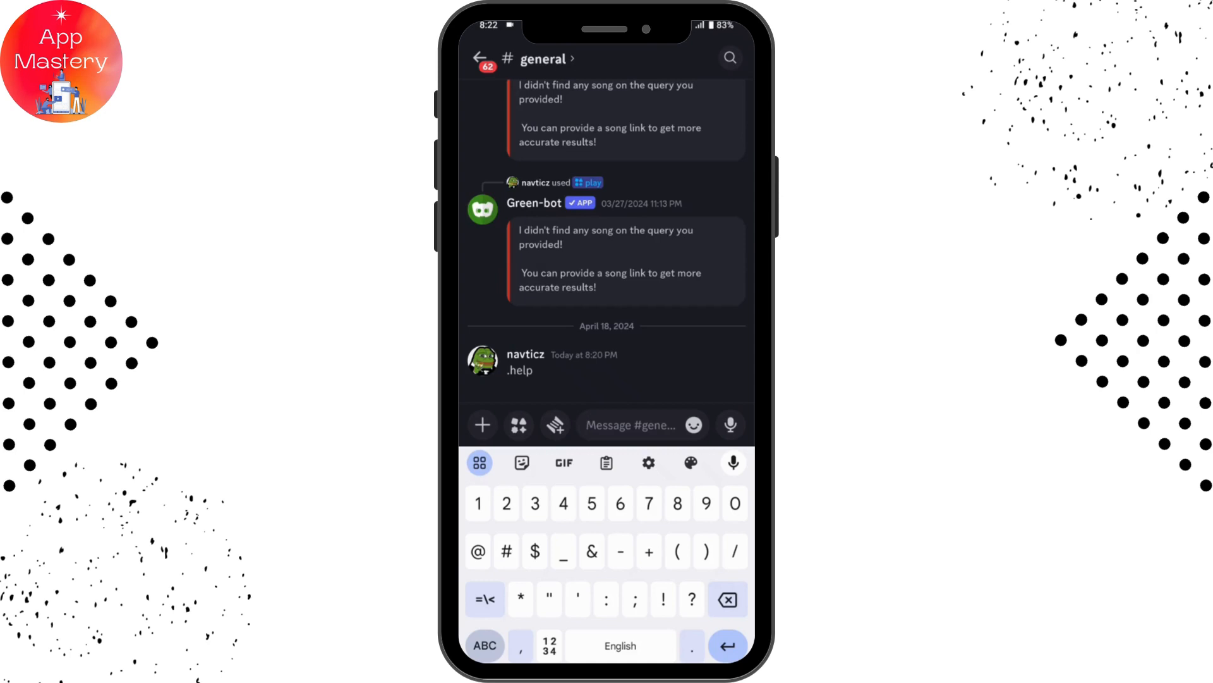
pyautogui.write('/play')
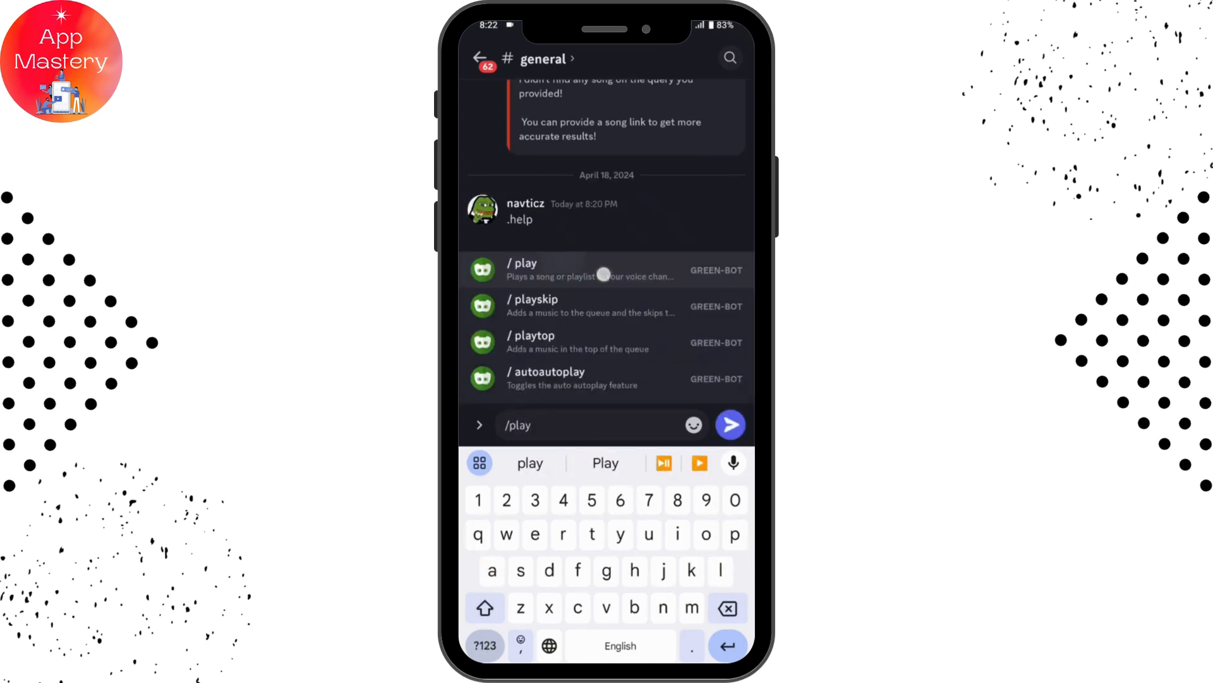
pyautogui.click(524, 269)
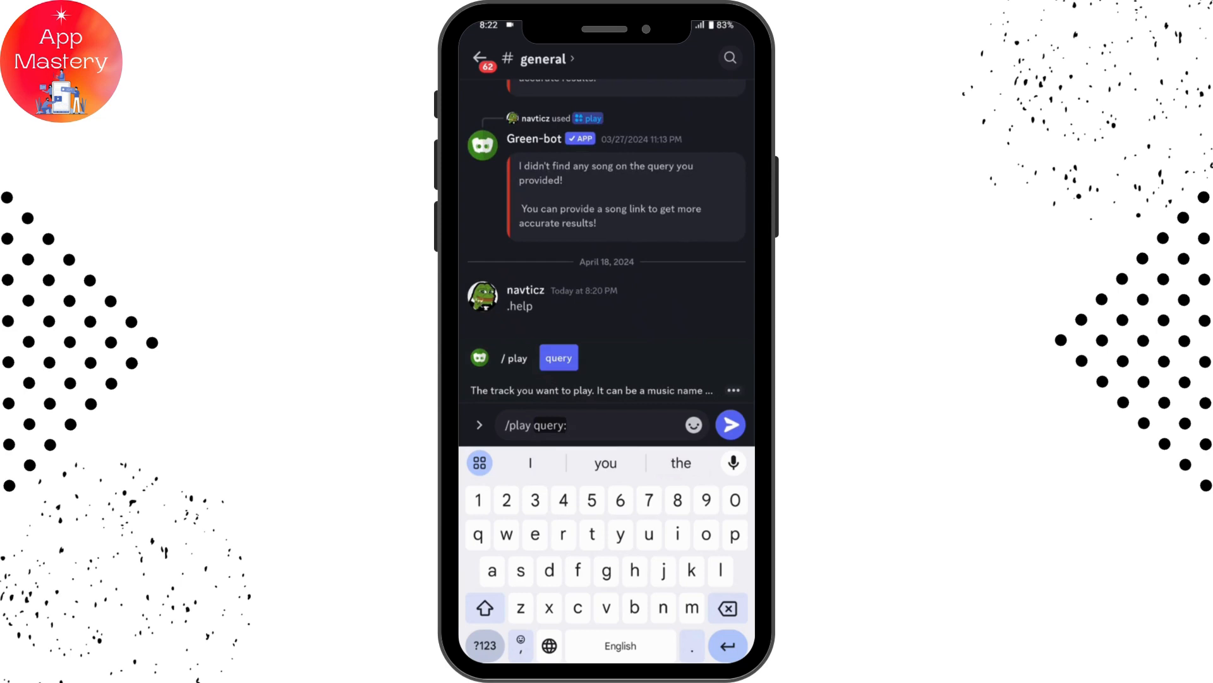